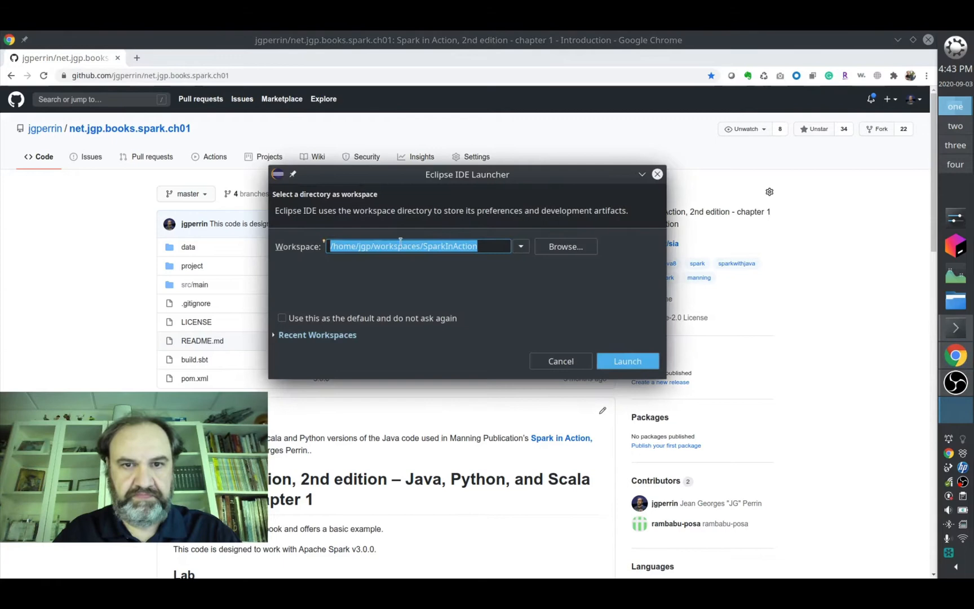
Launch Eclipse on the /home/jgp/workspaces/SparkInAction workspace.
{"action": "left_click", "coordinate": [627, 361]}
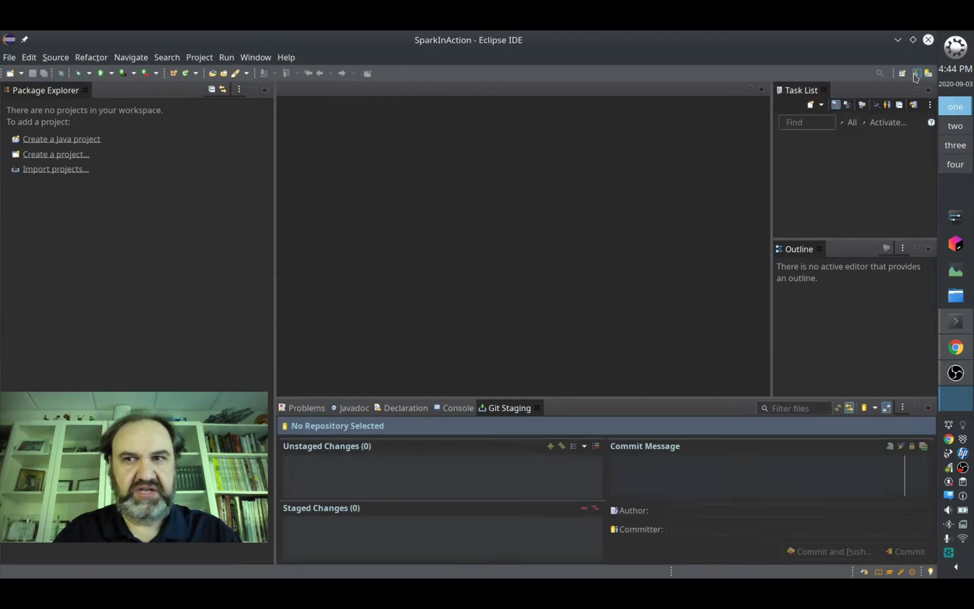
Import the chapter 1 Existing Maven Project from /home/jgp/git via its ch01 pom.xml.
{"action": "left_click", "coordinate": [56, 168]}
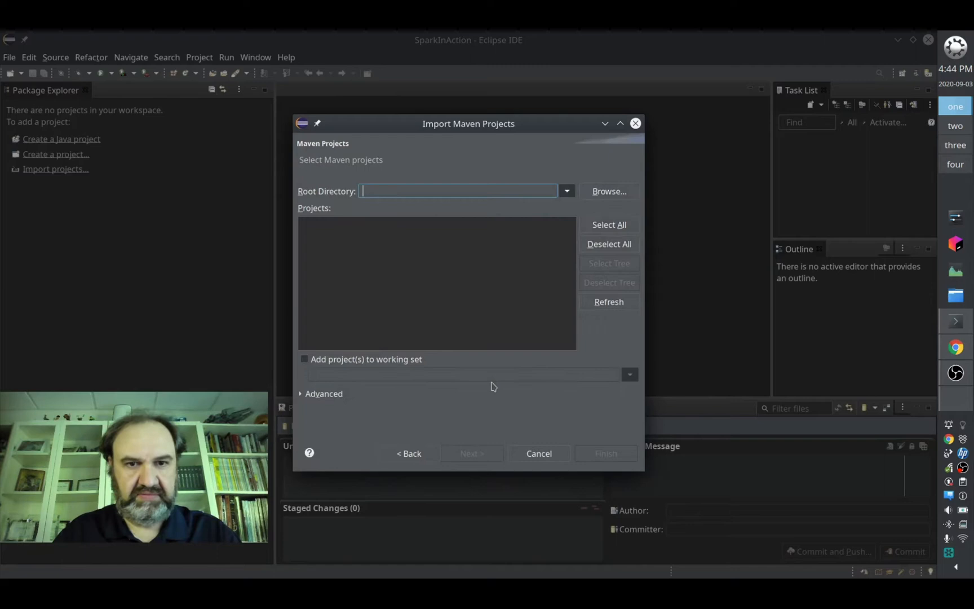
{"action": "left_click", "coordinate": [608, 190]}
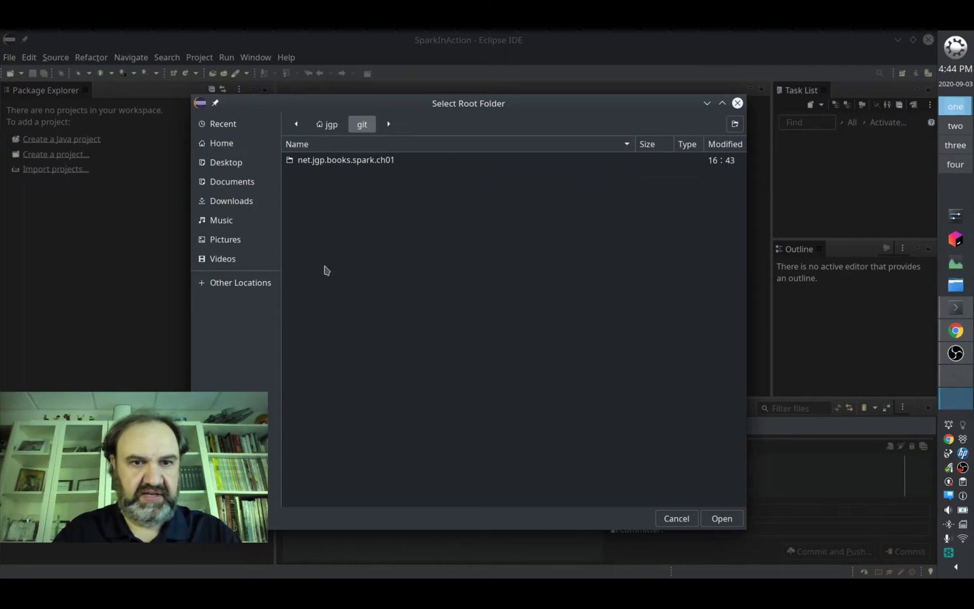
{"action": "left_click", "coordinate": [721, 518]}
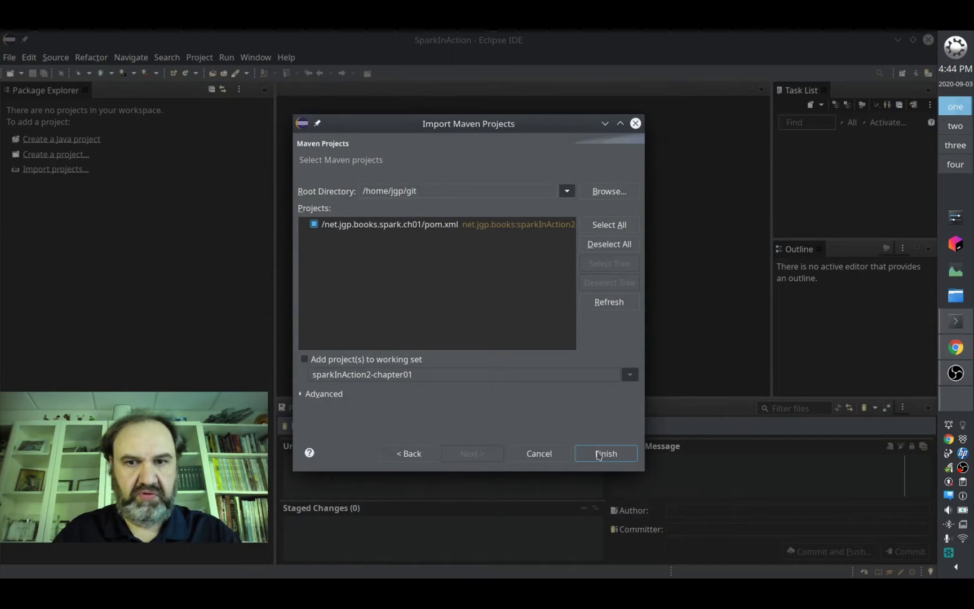
{"action": "left_click", "coordinate": [604, 453]}
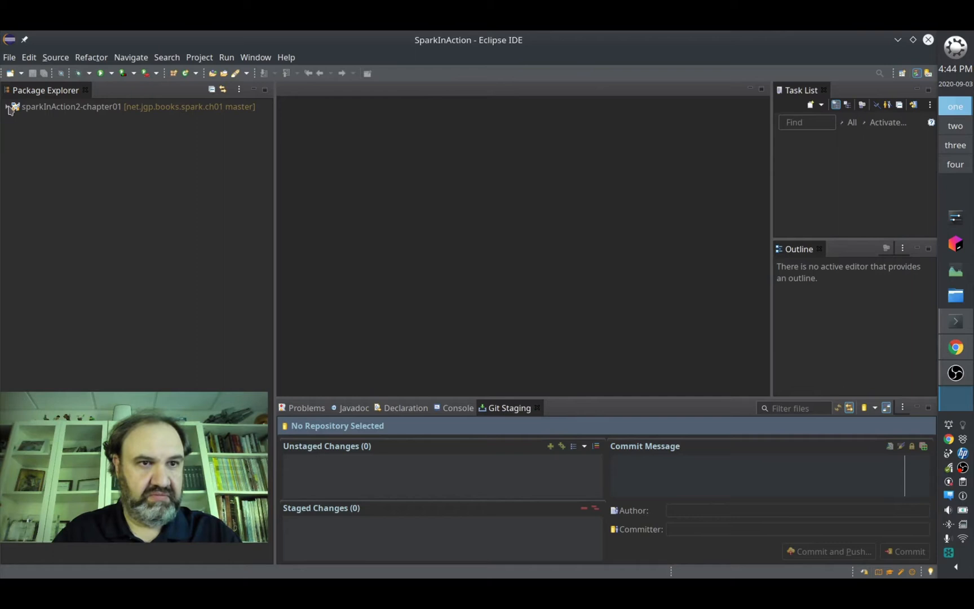
Expand sparkInAction2-chapter01 and view its pom.xml with Spark 3.0.0 and Java 1.8.
{"action": "left_click", "coordinate": [9, 106]}
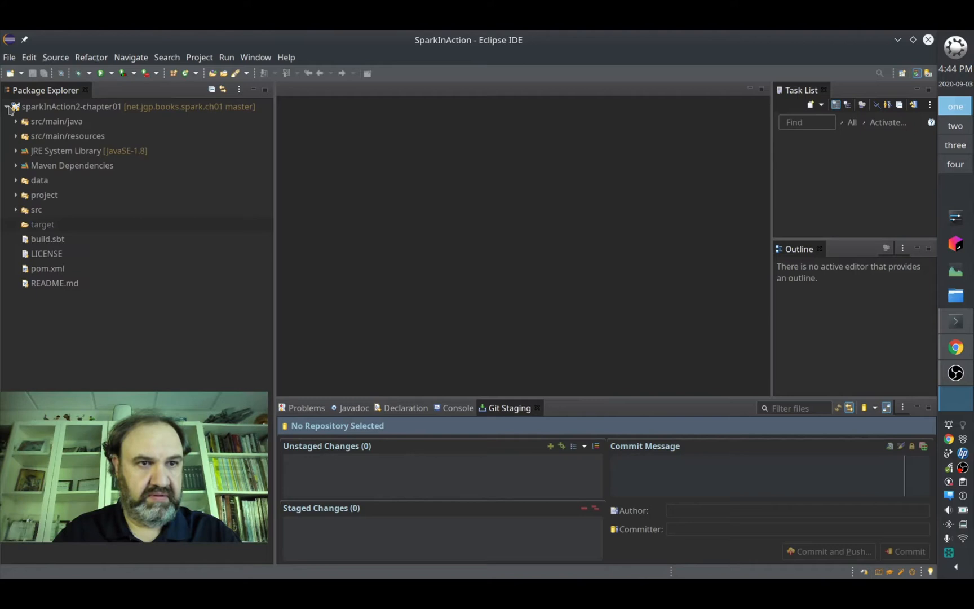
{"action": "mouse_move", "coordinate": [59, 242]}
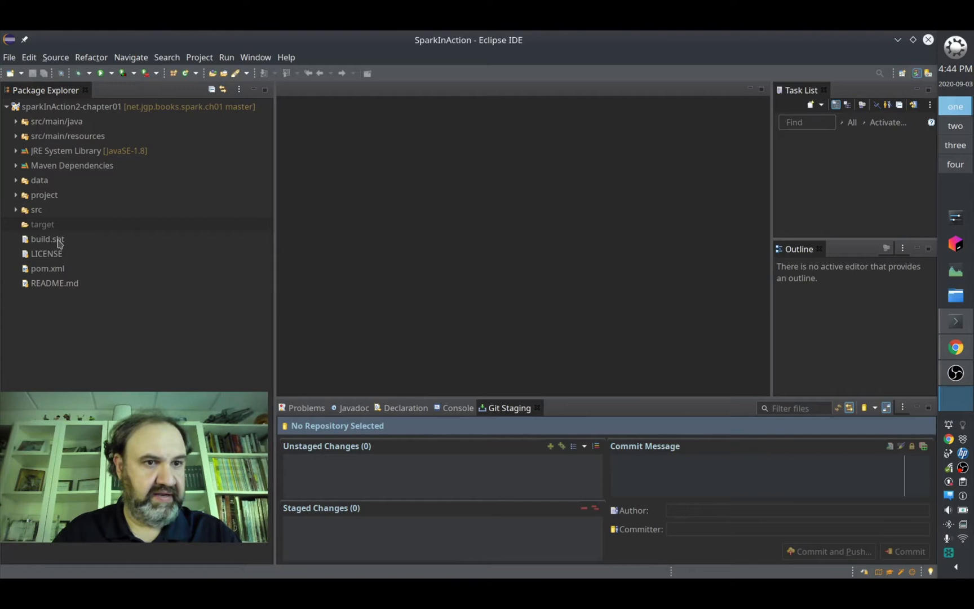
{"action": "left_click", "coordinate": [16, 121]}
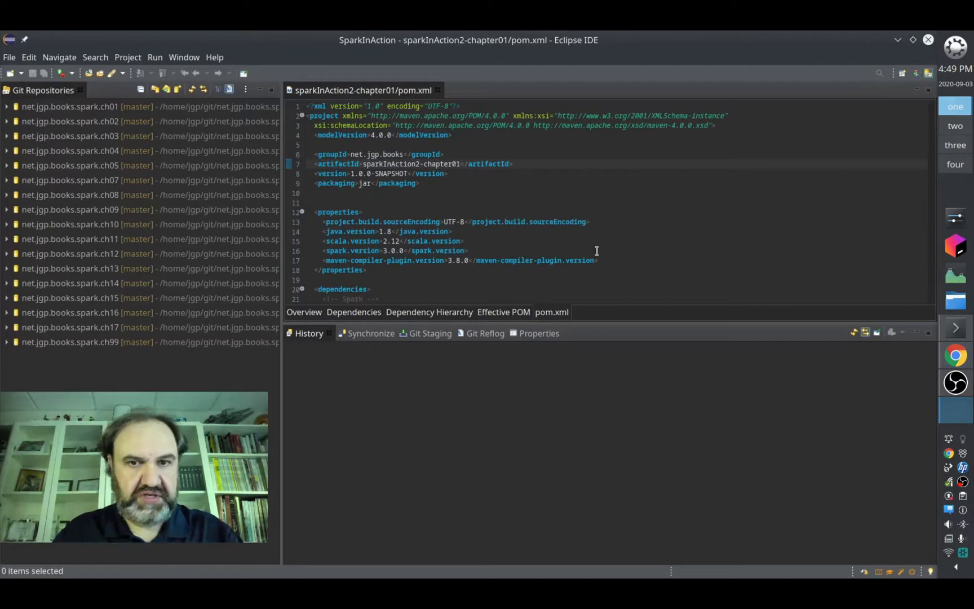
Import Projects from the repositories so labs-spark and all chapter projects join the workspace.
{"action": "right_click", "coordinate": [124, 327]}
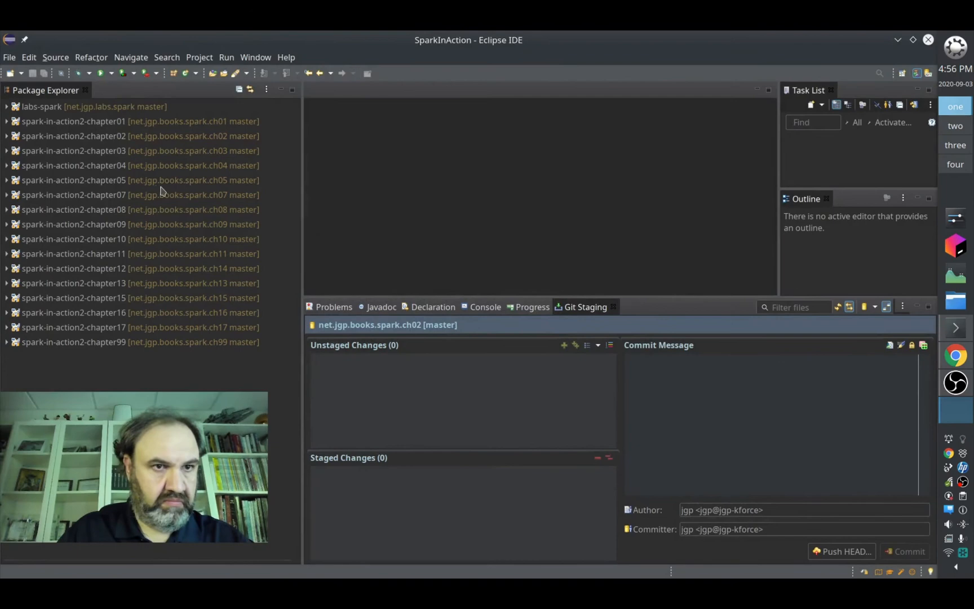
{"action": "mouse_move", "coordinate": [171, 386]}
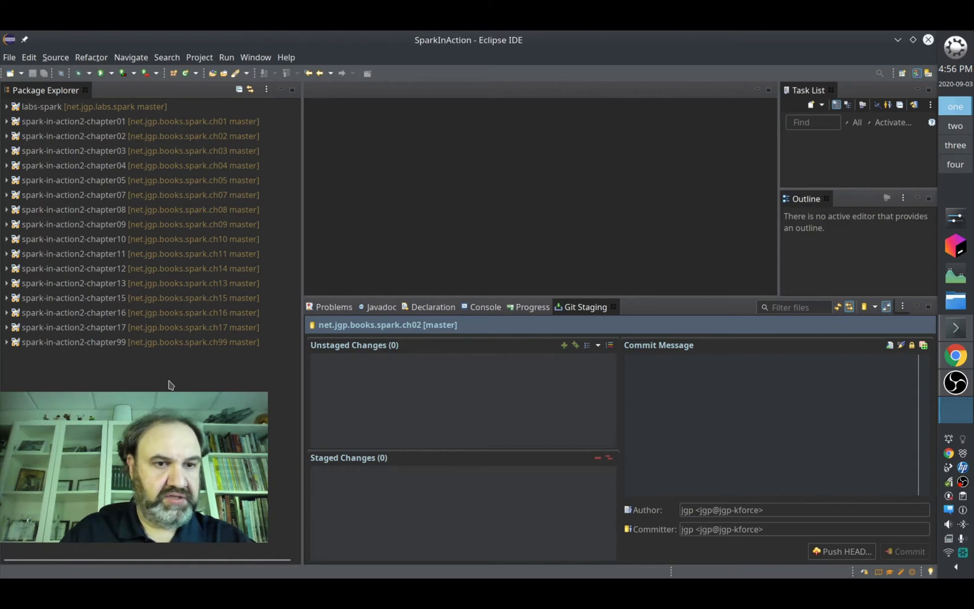
Run TransformationExplainApp from chapter 4's lab500 package as a Java Application.
{"action": "left_click", "coordinate": [6, 166]}
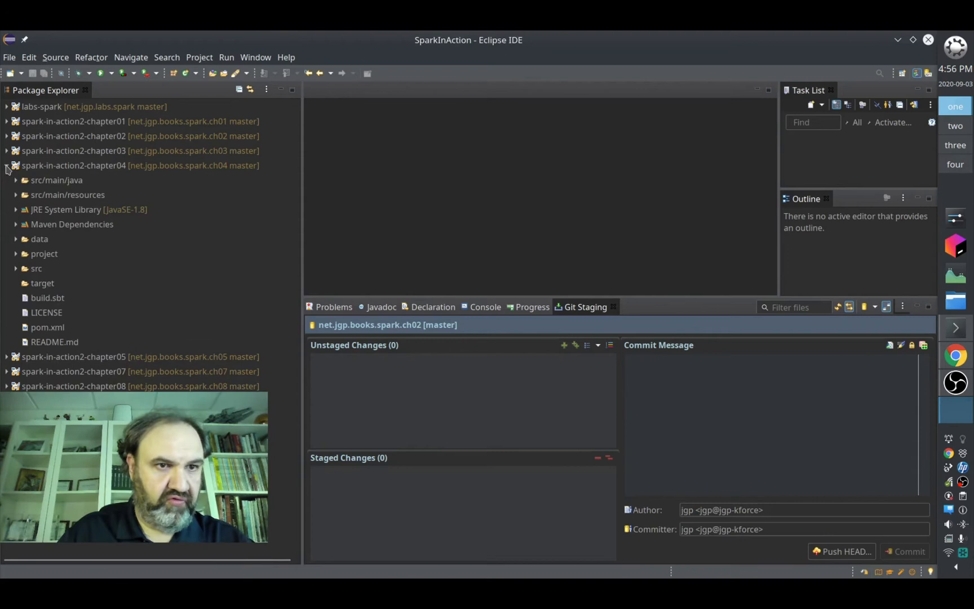
{"action": "right_click", "coordinate": [74, 239]}
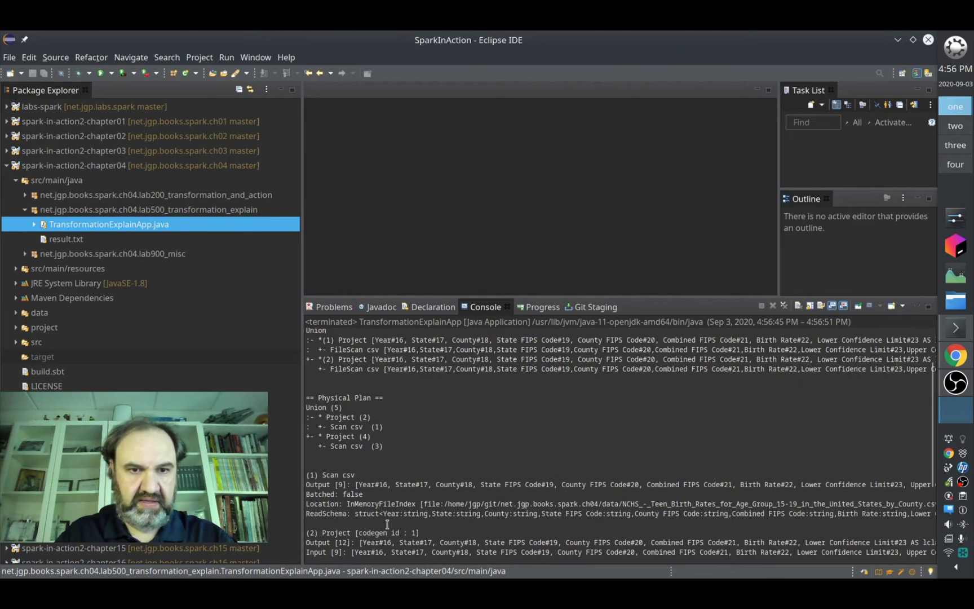
Review the console's CSV scan and union plan output, then collapse spark-in-action2-chapter04.
{"action": "scroll", "scroll_direction": "down", "scroll_amount": 3}
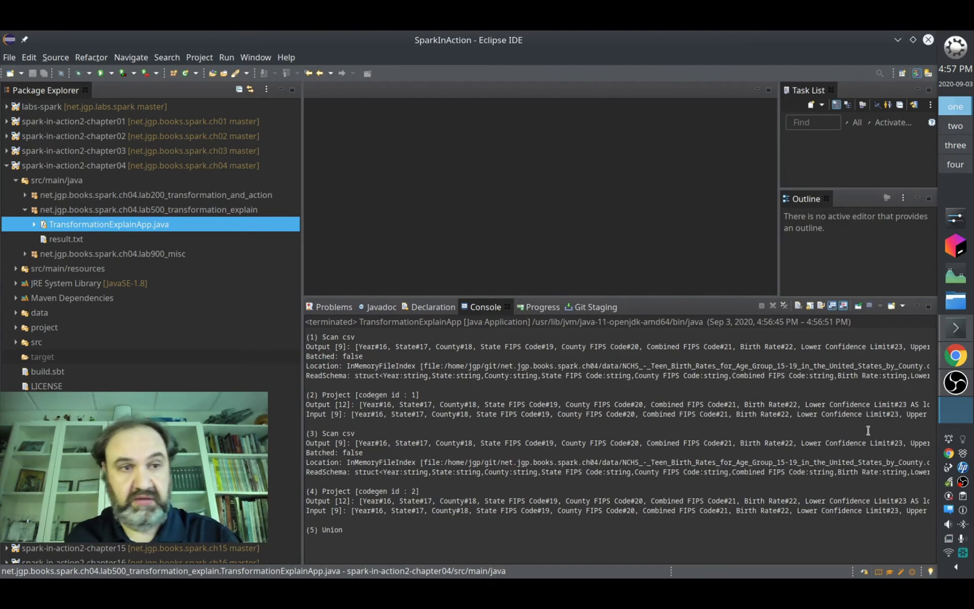
{"action": "left_click", "coordinate": [7, 166]}
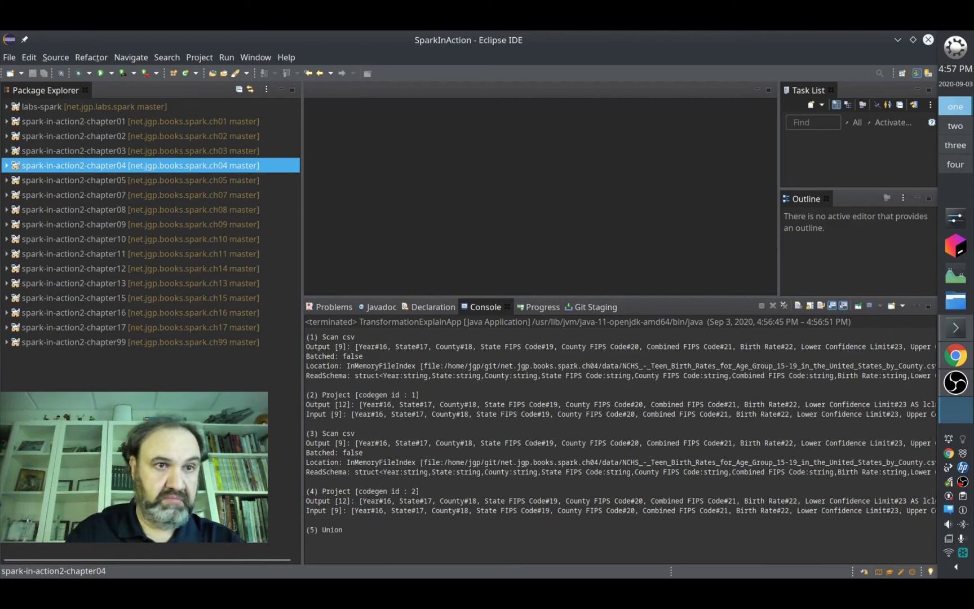